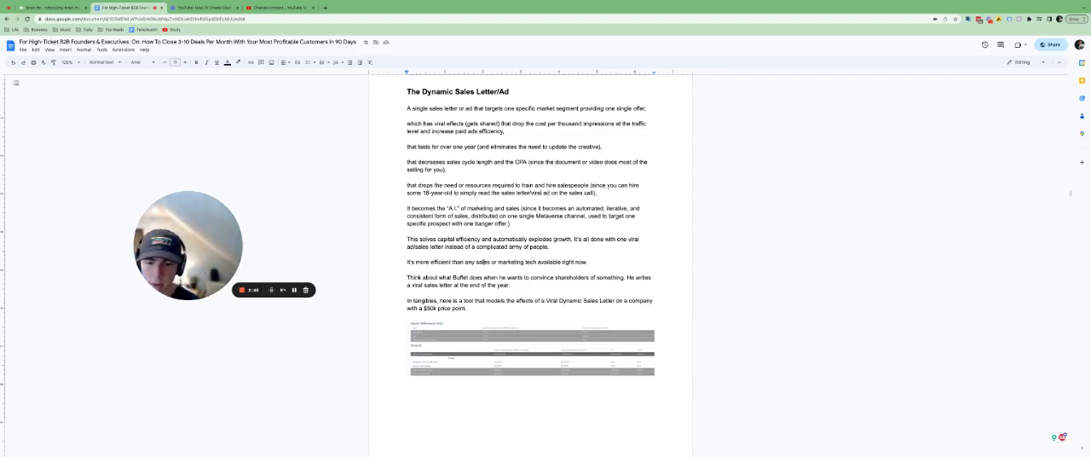
Step: Scroll past the Dynamic Sales Letter/Ad intro and cost table to the area chart and Venn diagram
scroll(down, 3)
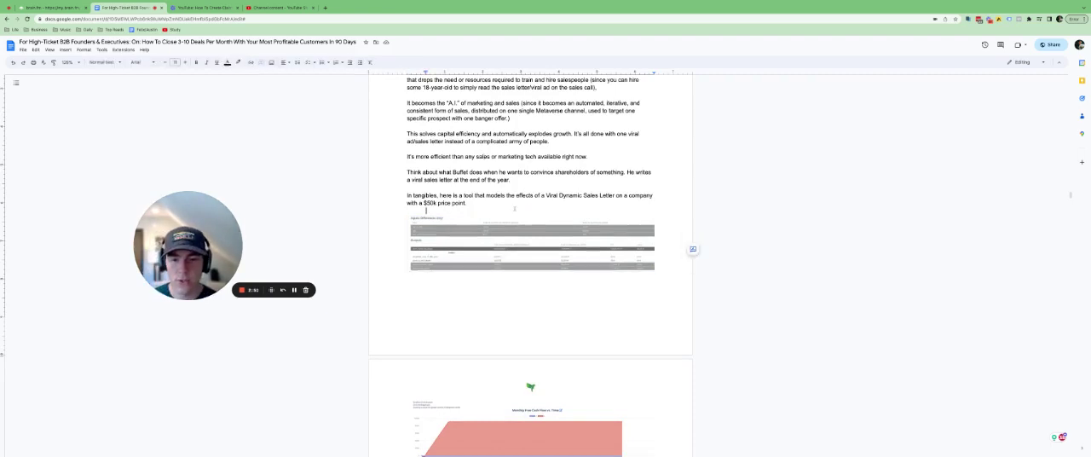
scroll(down, 3)
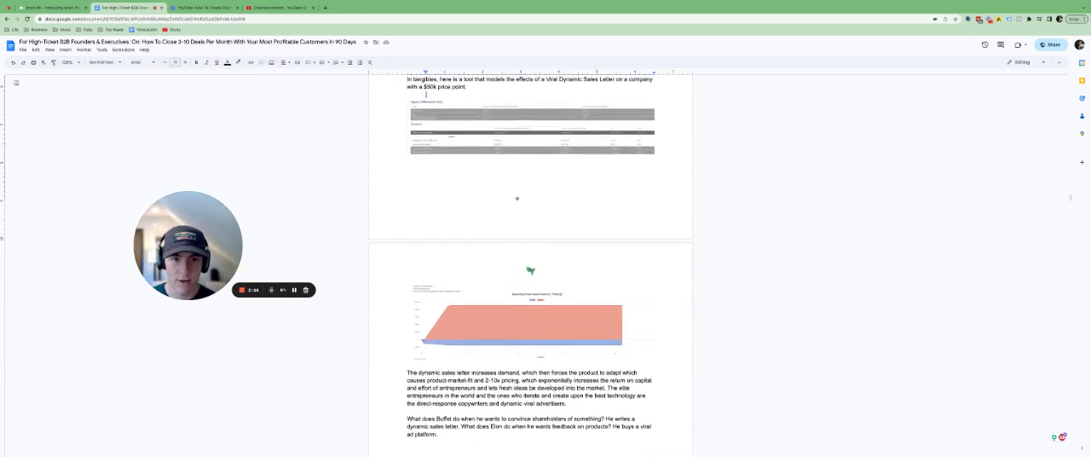
click(532, 133)
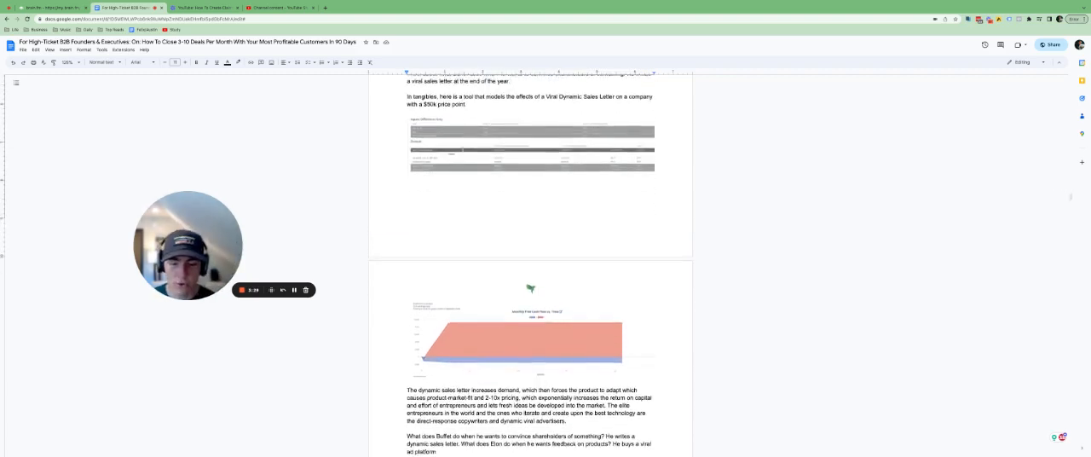
scroll(down, 3)
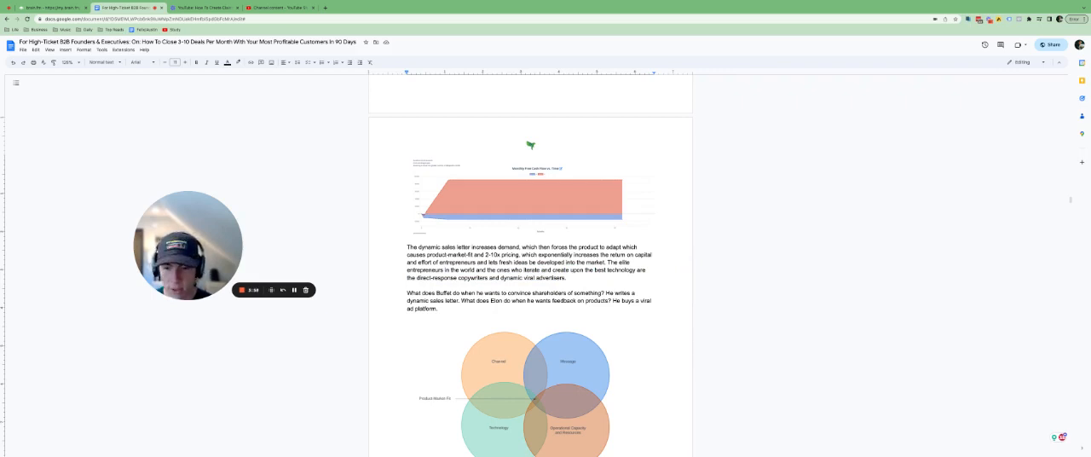
scroll(down, 3)
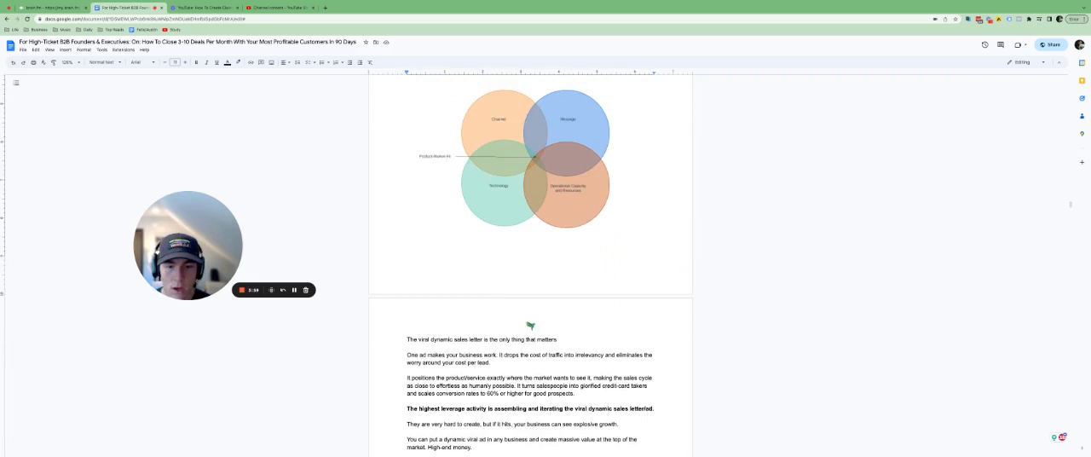
scroll(down, 3)
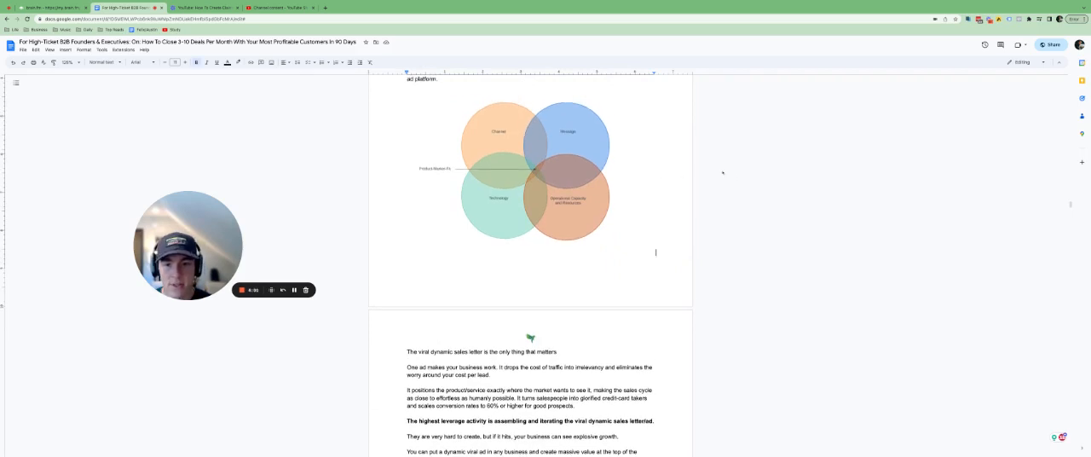
click(531, 168)
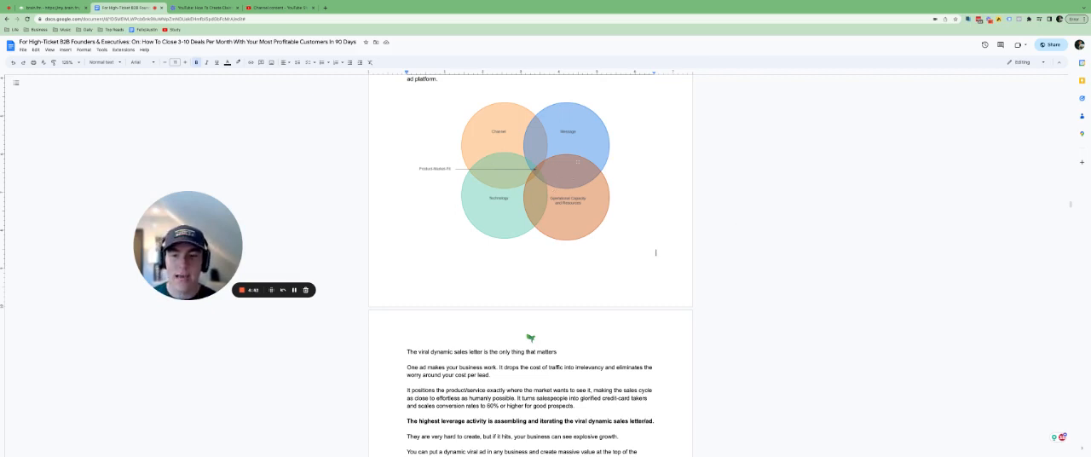
click(531, 170)
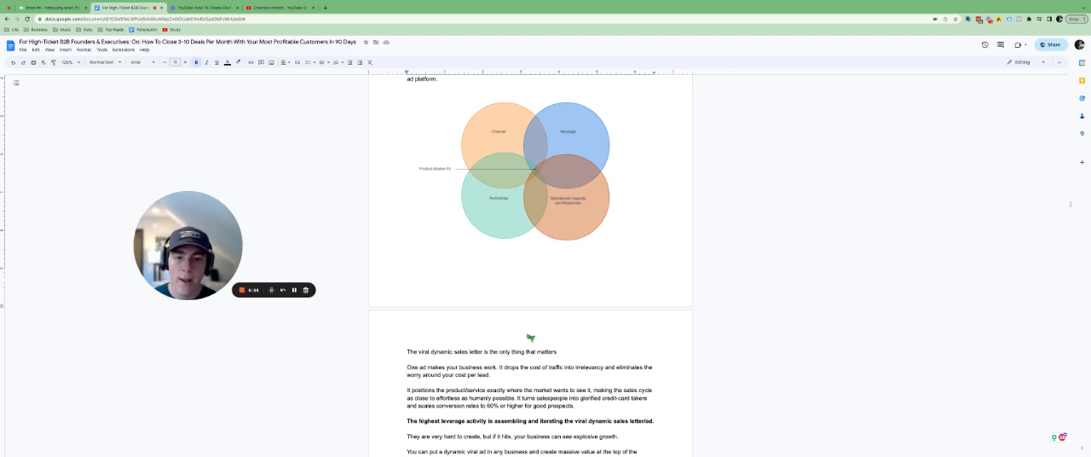
click(532, 170)
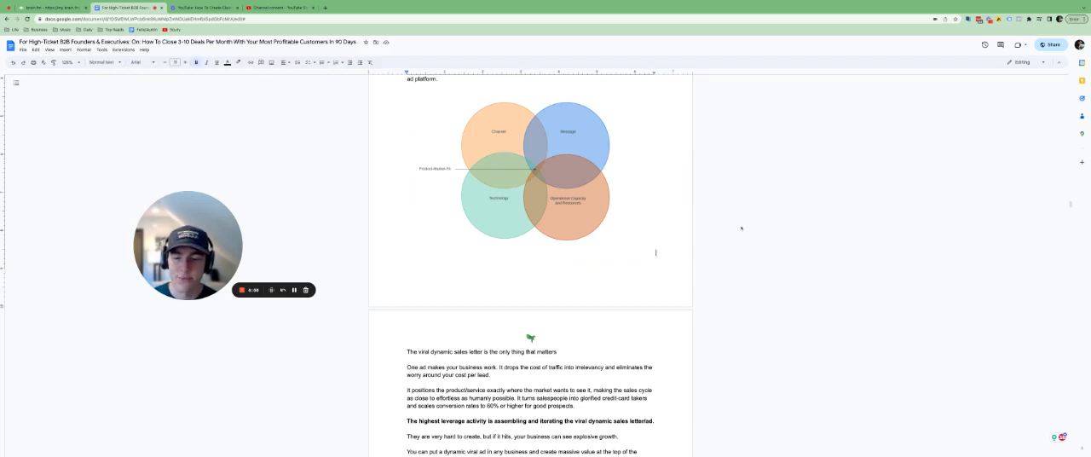
Step: Scroll from the Venn diagram down to the Viral Dynamic Sales Letter Creation Process heading and opening paragraphs
scroll(up, 3)
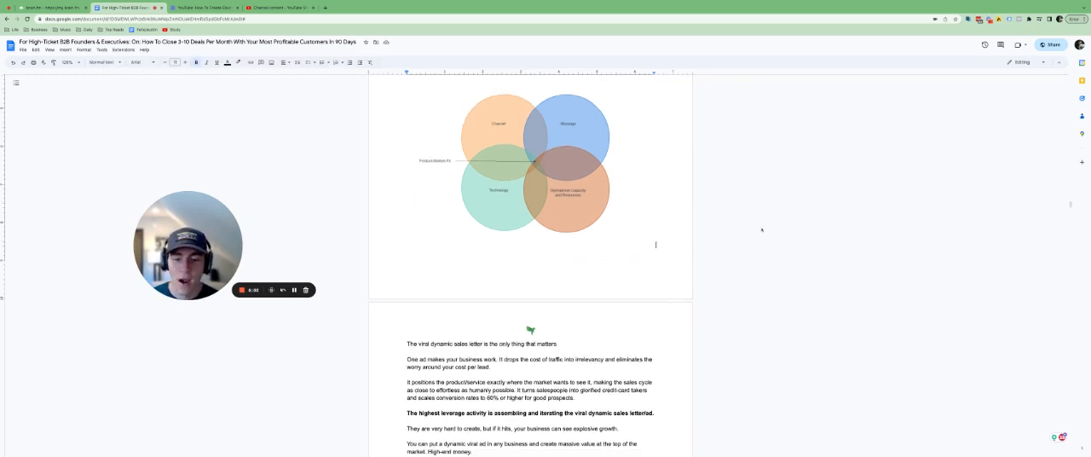
scroll(down, 3)
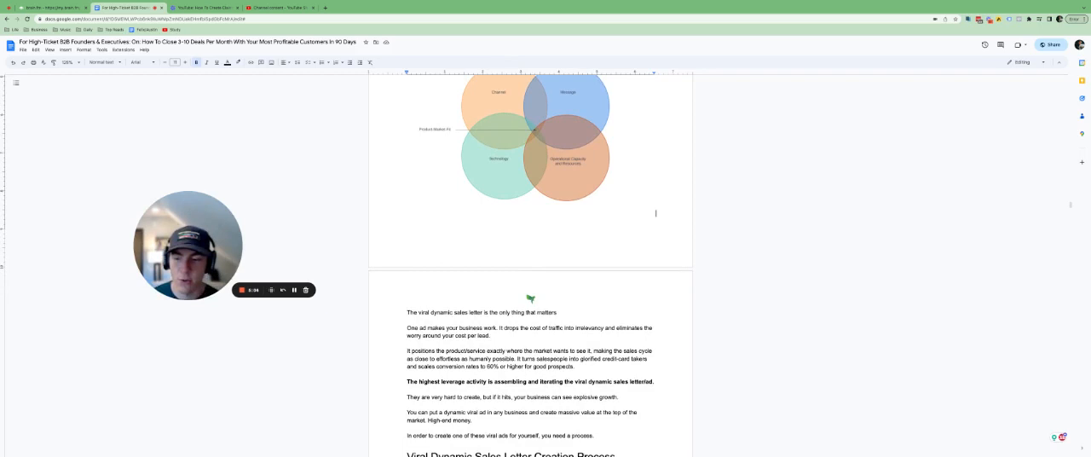
scroll(down, 3)
text(.)
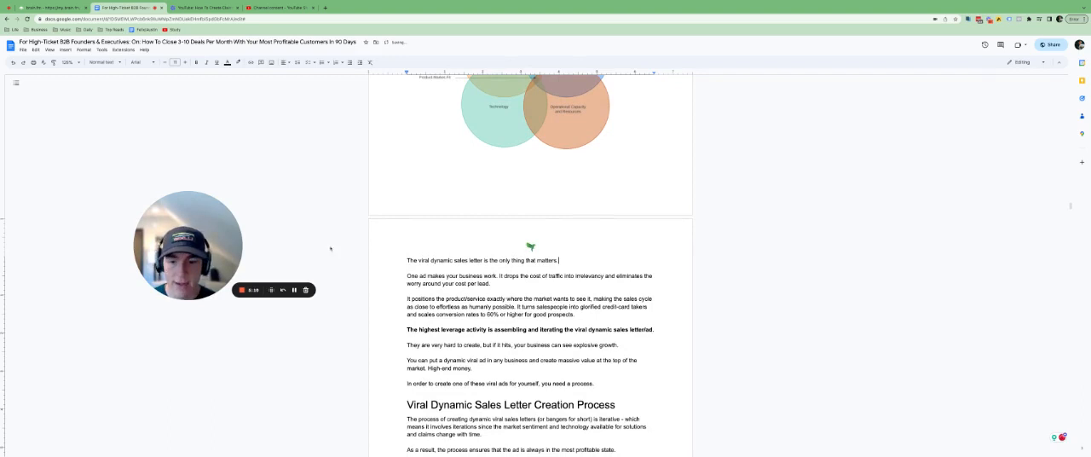
scroll(down, 3)
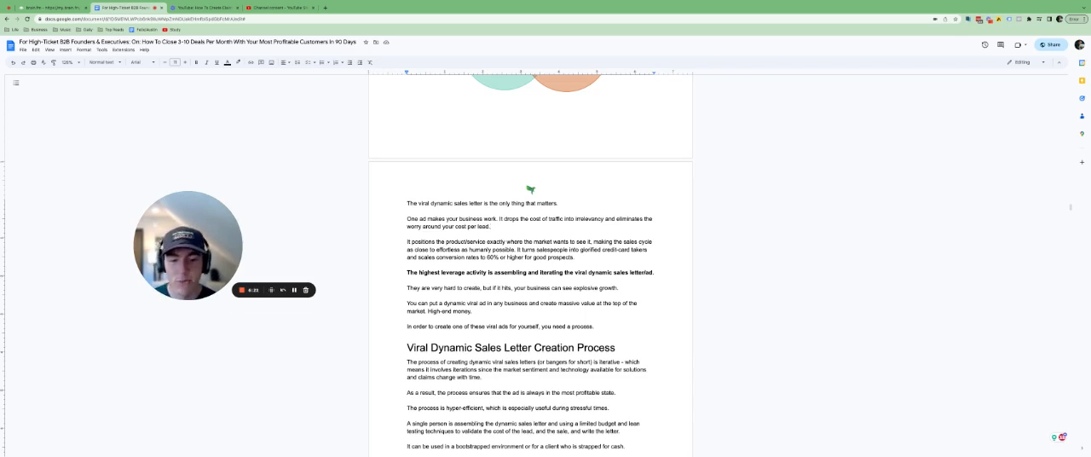
Step: Scroll rapidly through Step 2, Step 3 and Step 4: Assemble Your Dynamic Sales Letter into the example and trends text
scroll(down, 3)
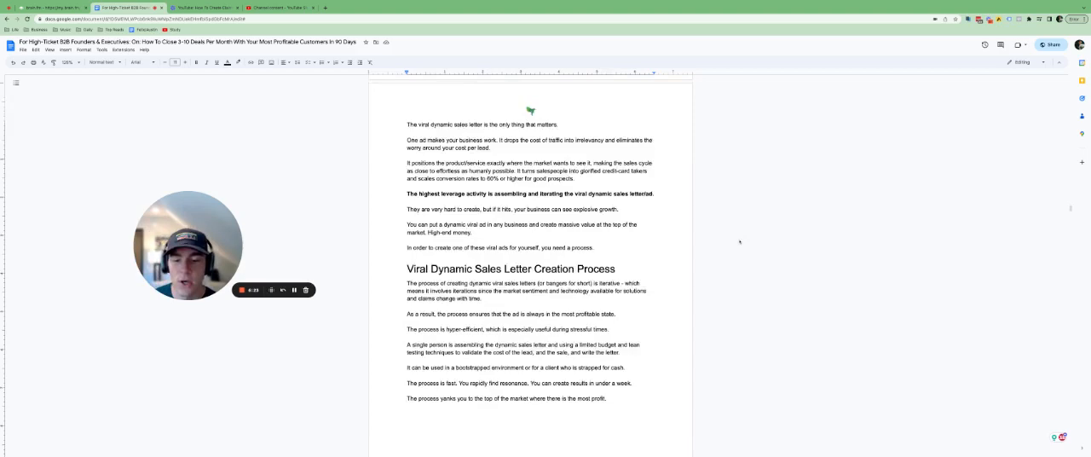
scroll(down, 3)
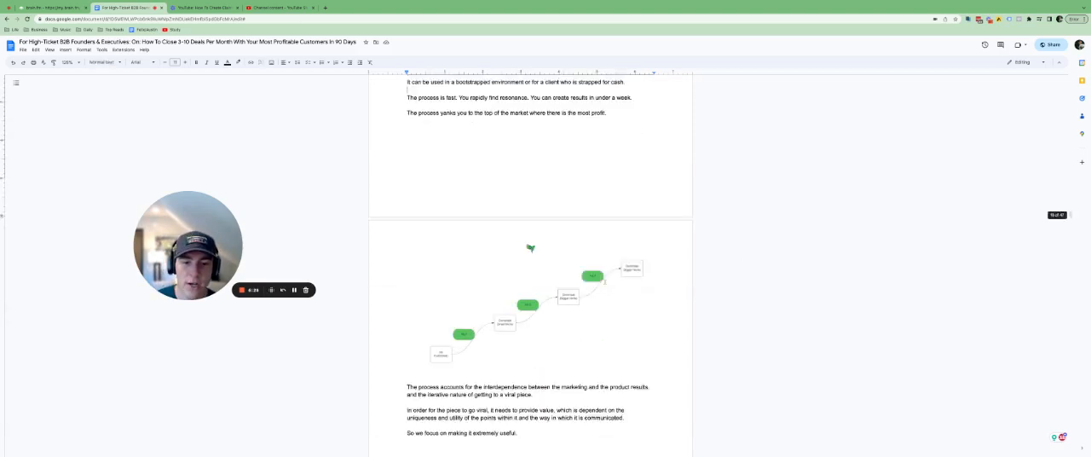
scroll(down, 3)
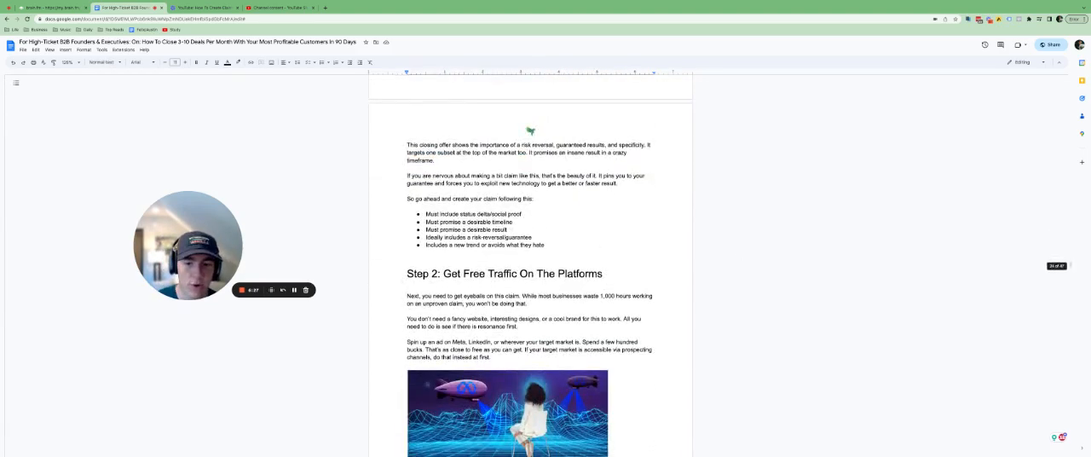
scroll(down, 3)
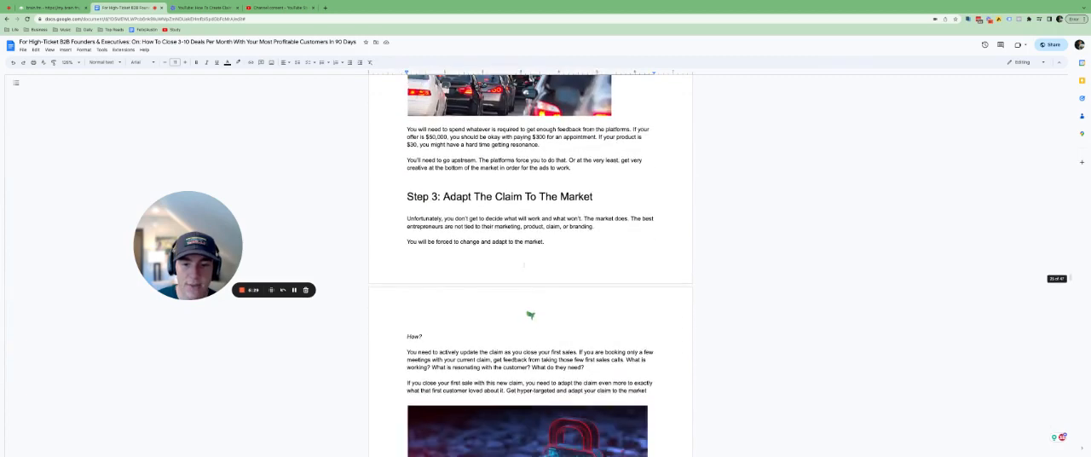
scroll(down, 3)
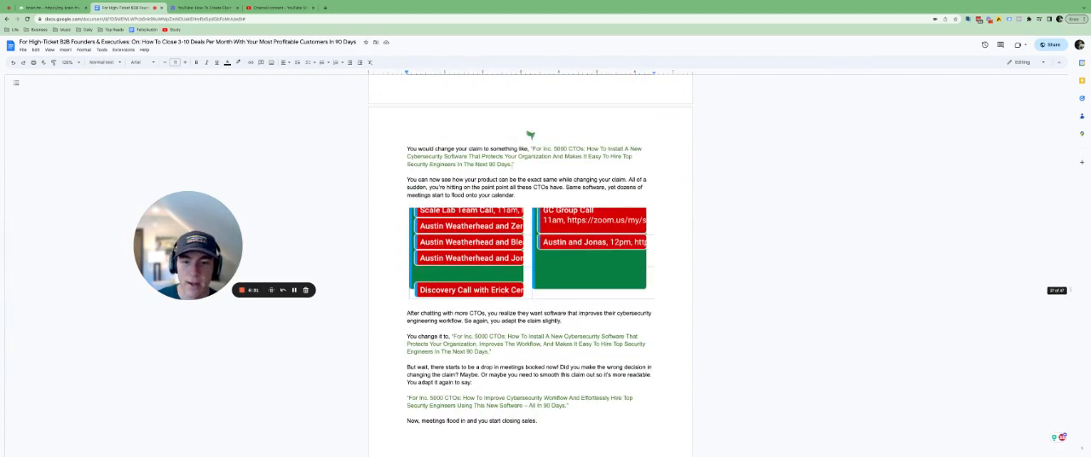
scroll(down, 3)
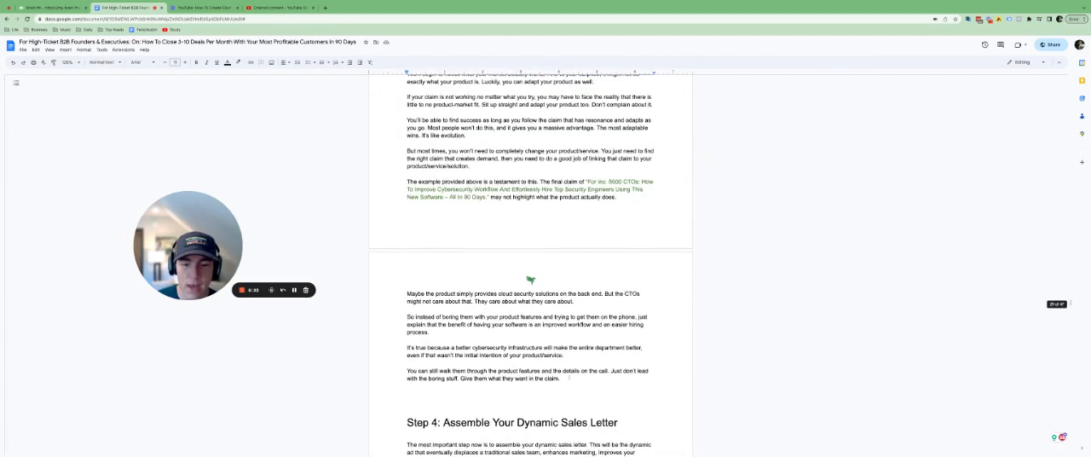
scroll(down, 3)
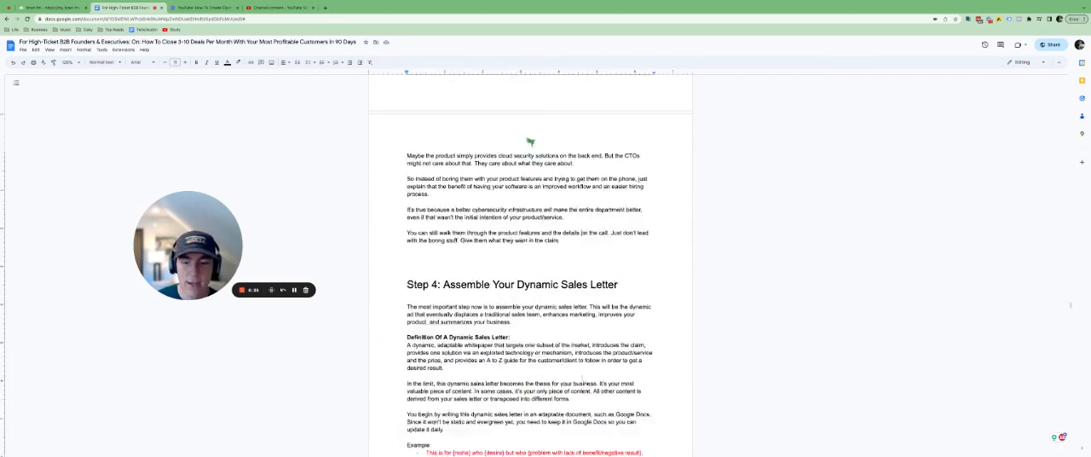
scroll(down, 3)
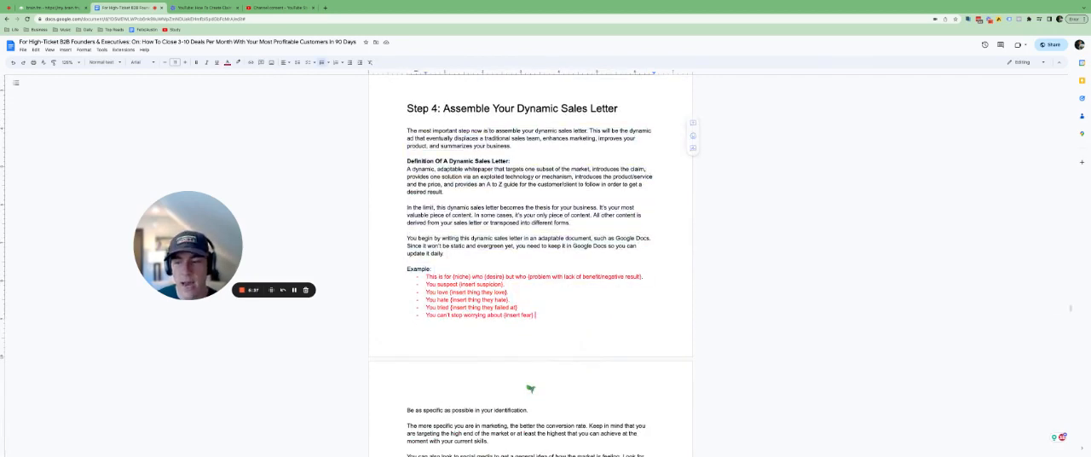
scroll(down, 3)
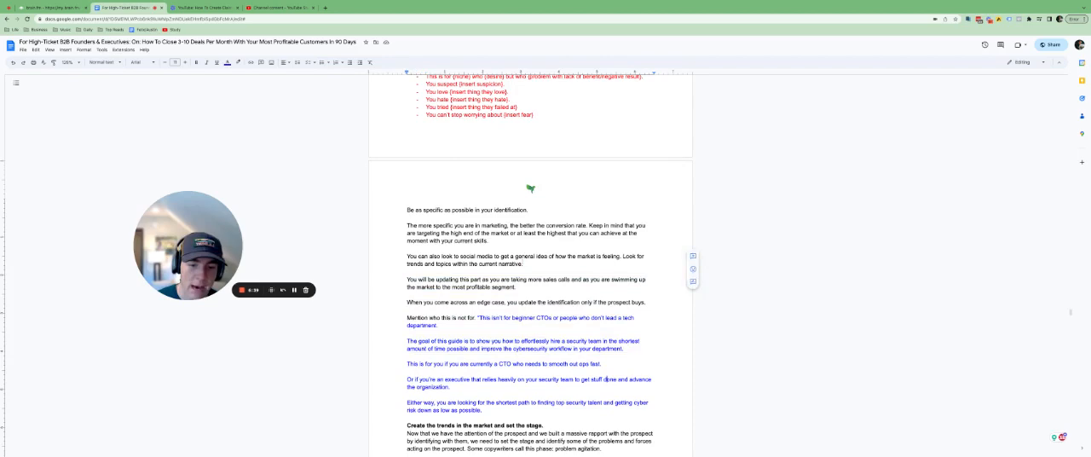
scroll(down, 3)
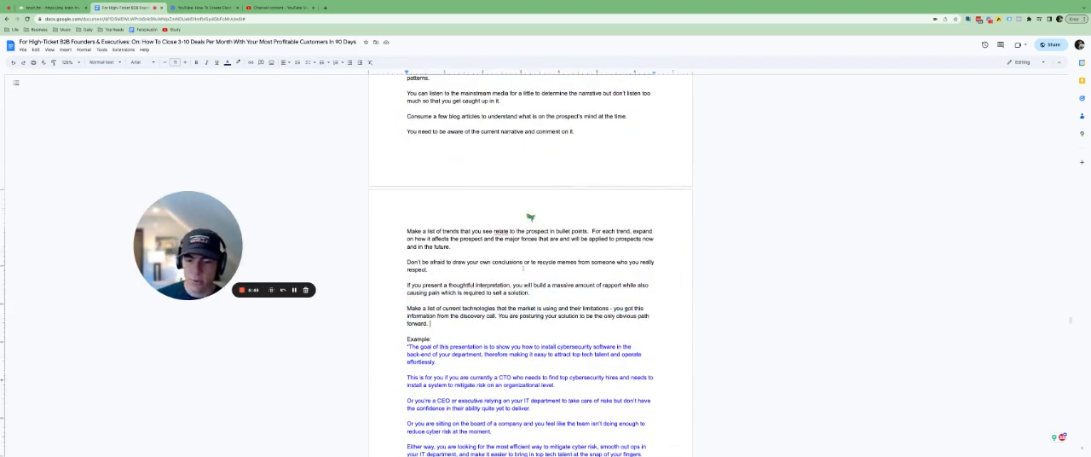
scroll(down, 3)
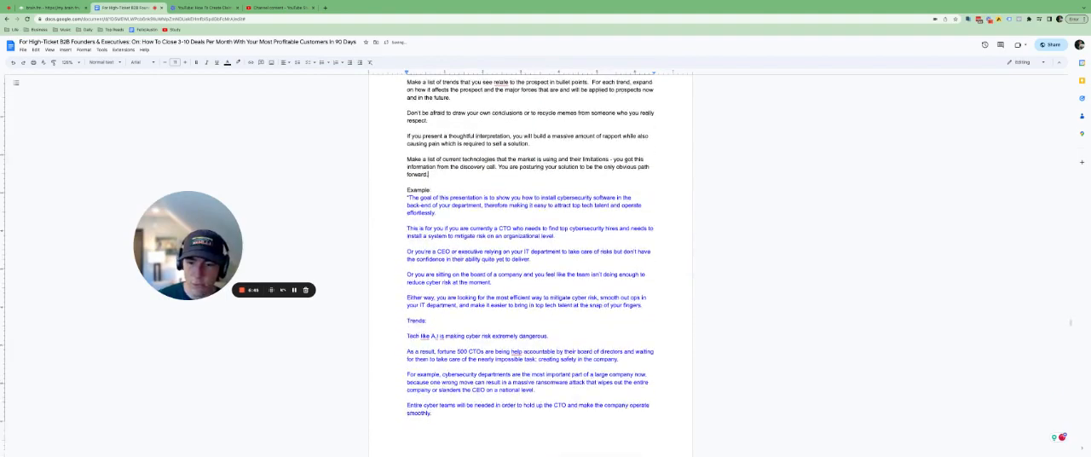
scroll(up, 3)
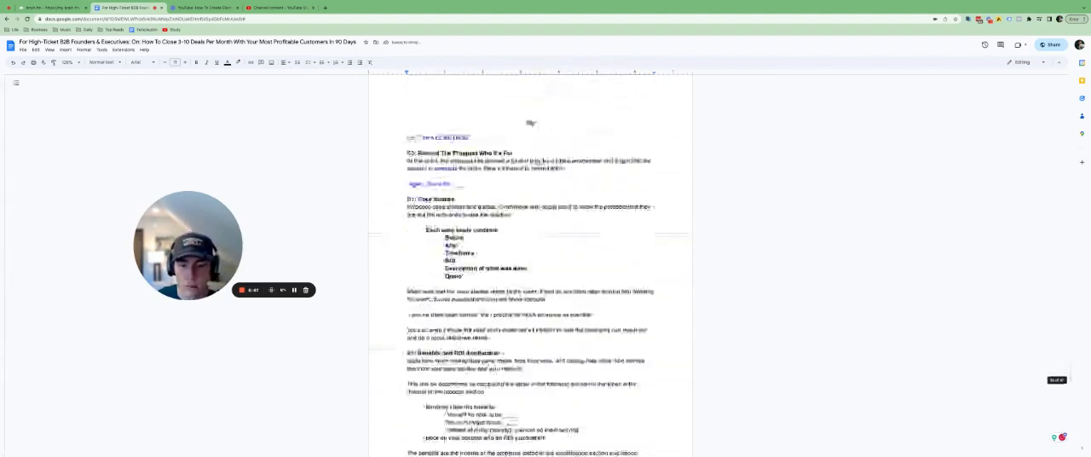